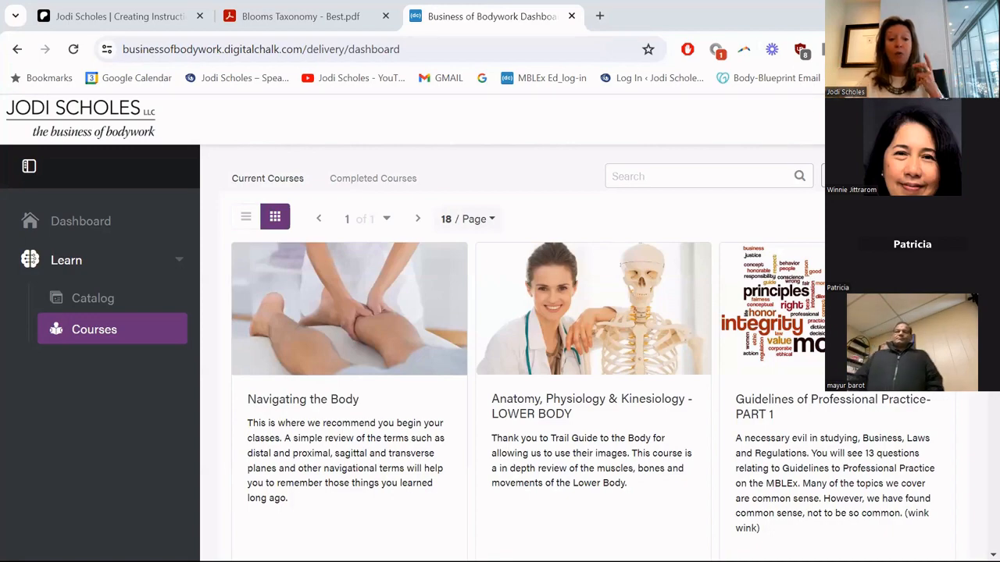
mouse_move(697, 318)
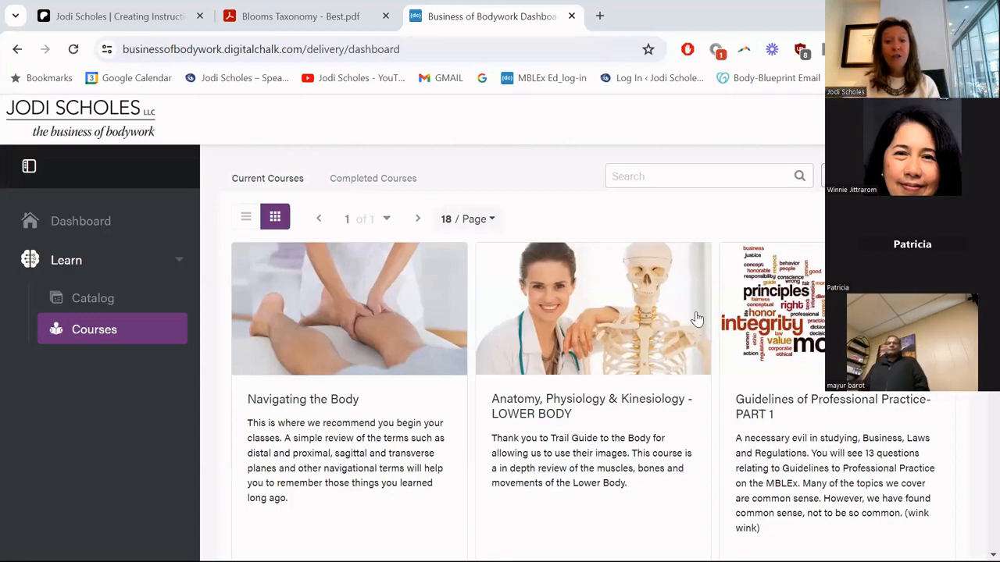
Scroll the current-courses list down to Benefits of Massage, Upper Body Anatomy and Client Assessment.
scroll(down, 3)
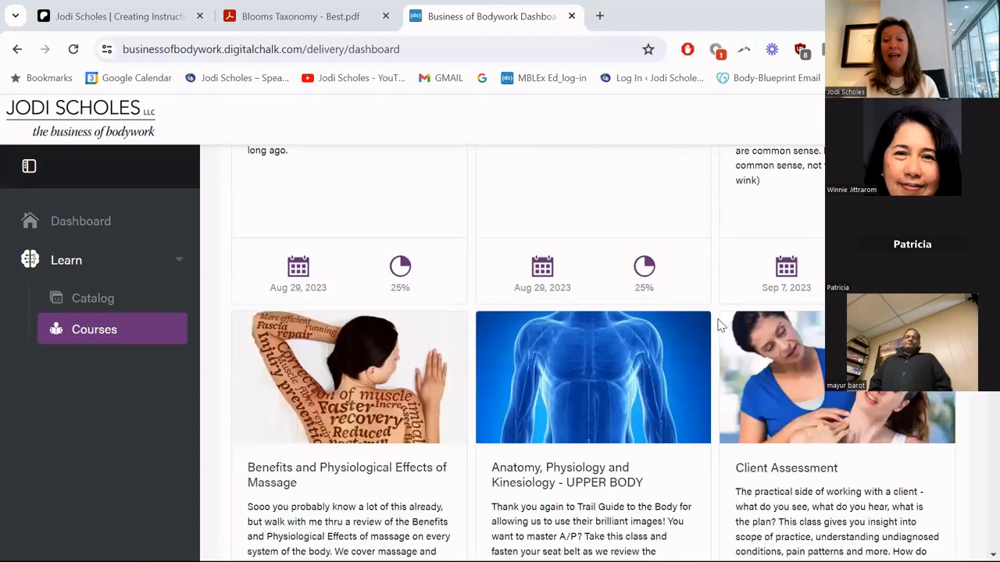
scroll(down, 3)
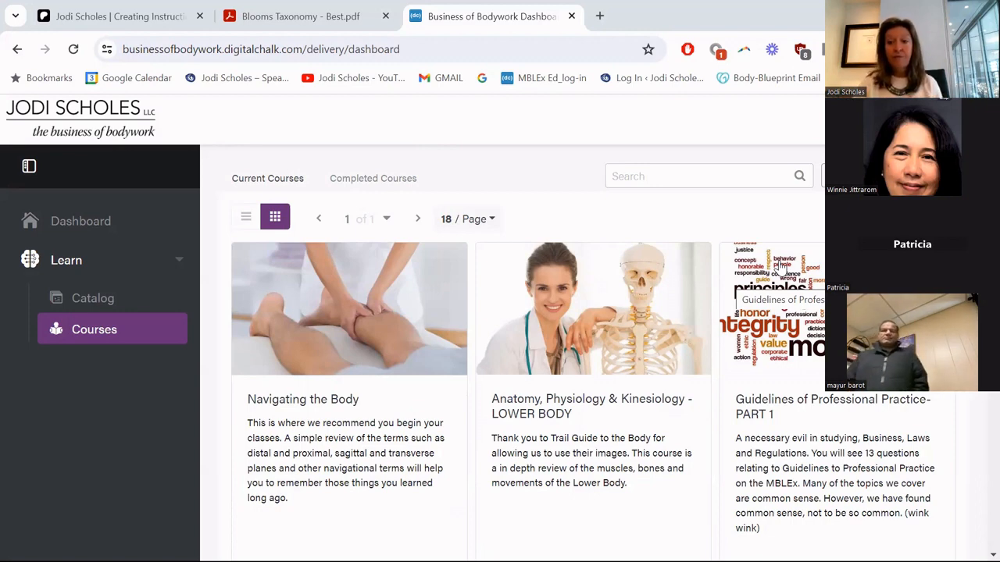
scroll(down, 3)
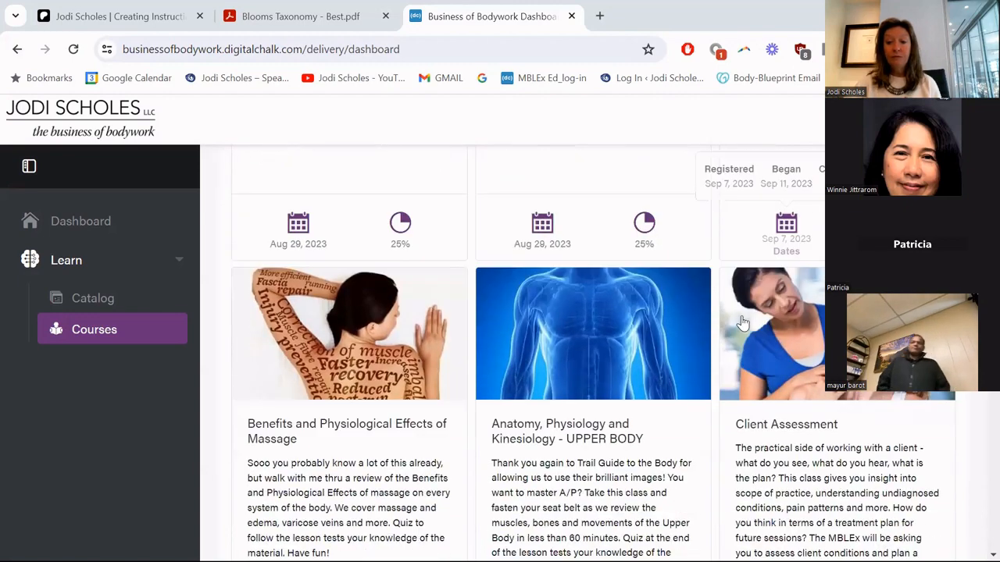
scroll(down, 3)
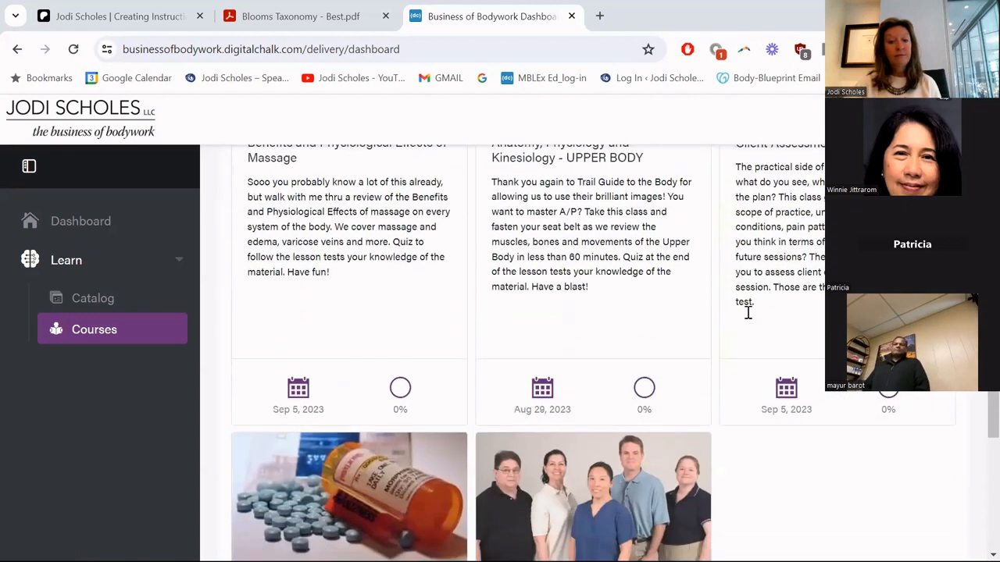
scroll(down, 3)
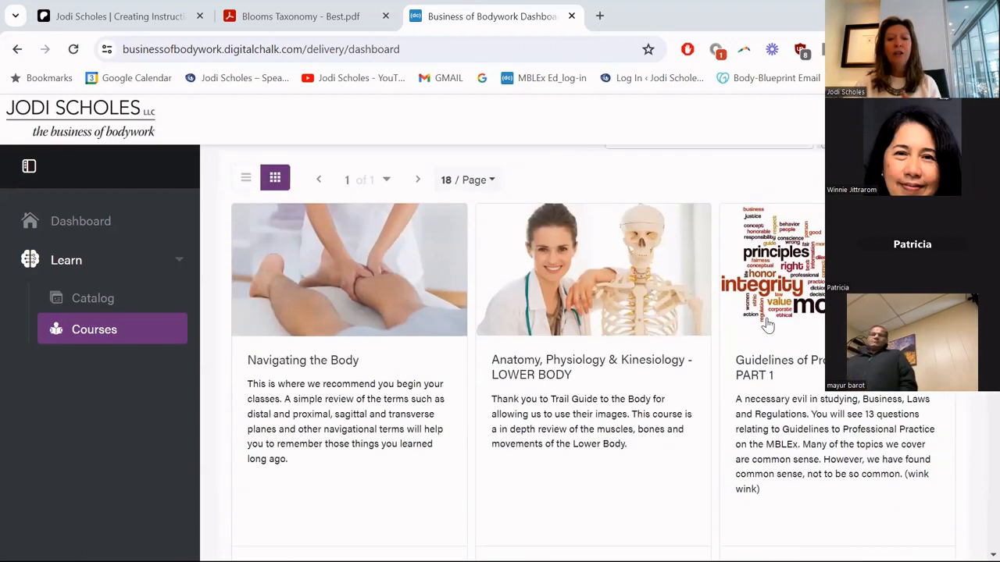
scroll(down, 3)
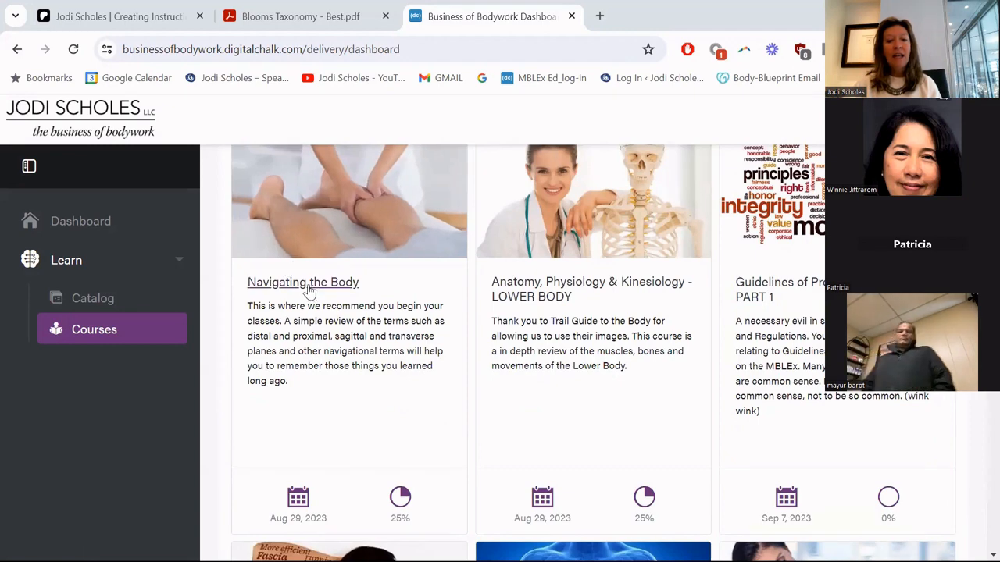
mouse_move(567, 298)
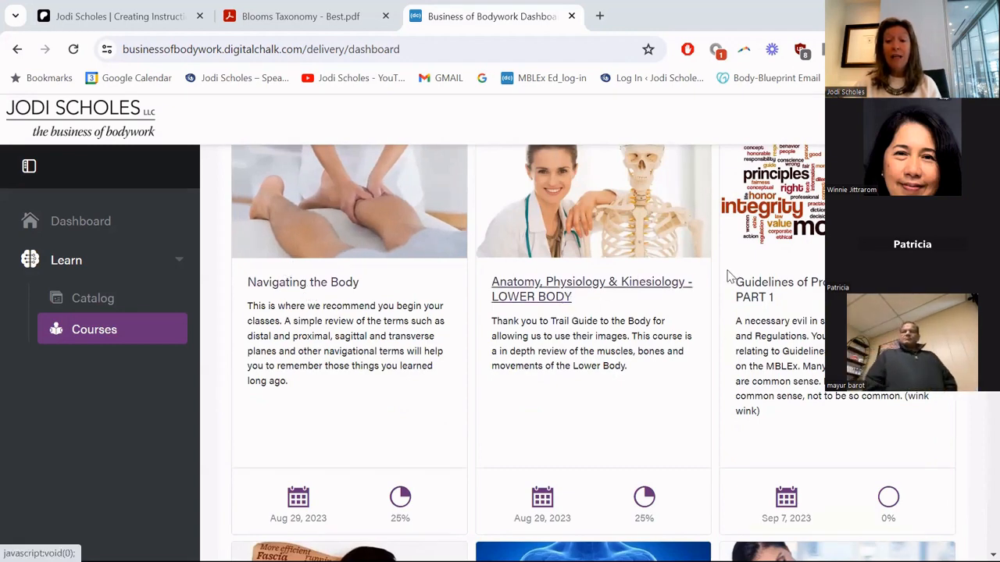
scroll(down, 3)
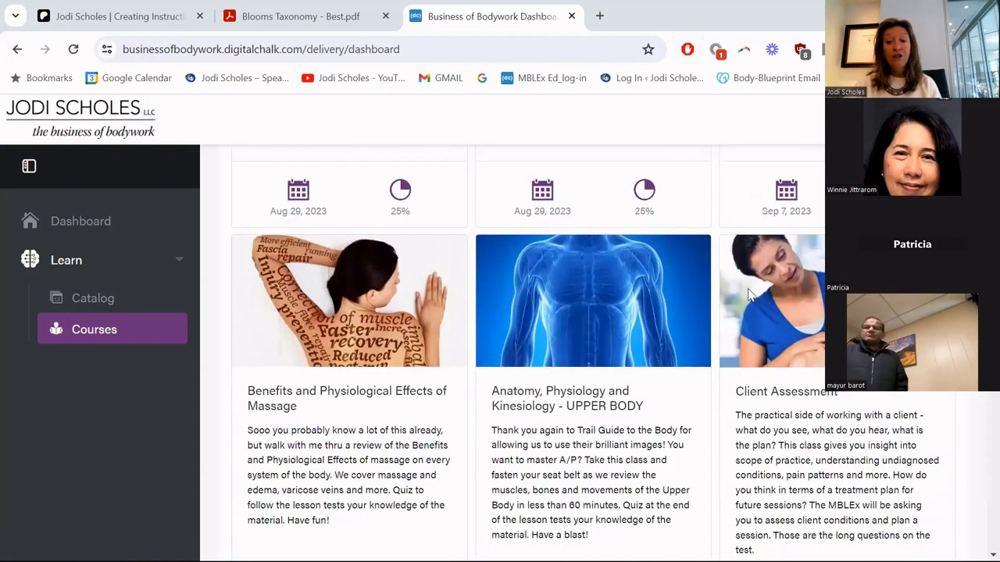
scroll(down, 3)
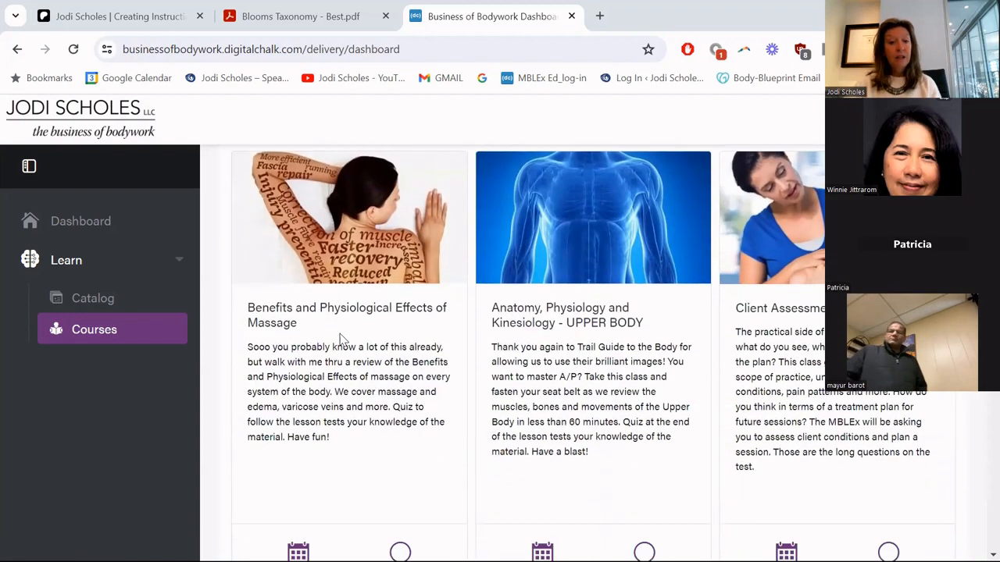
scroll(down, 3)
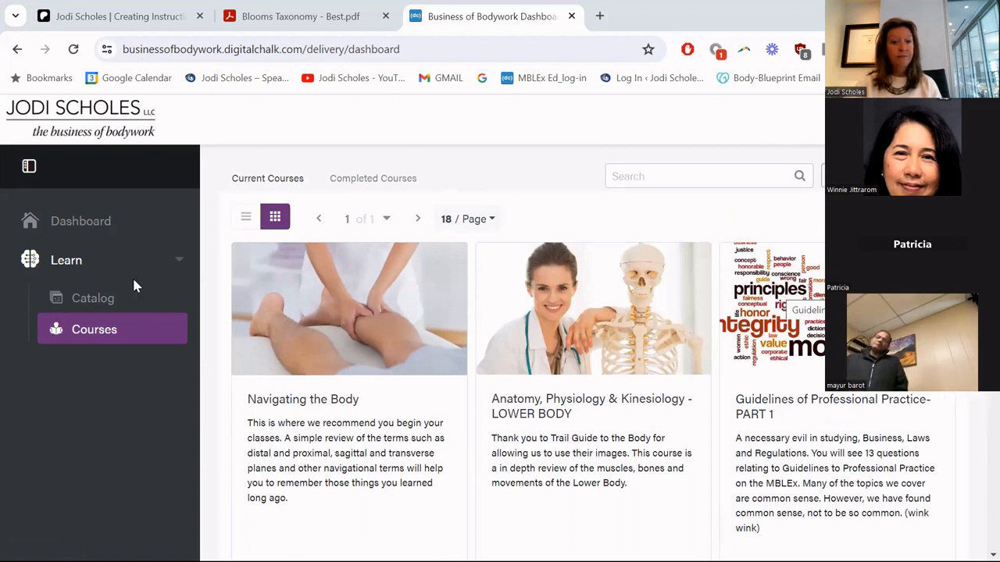
mouse_move(388, 320)
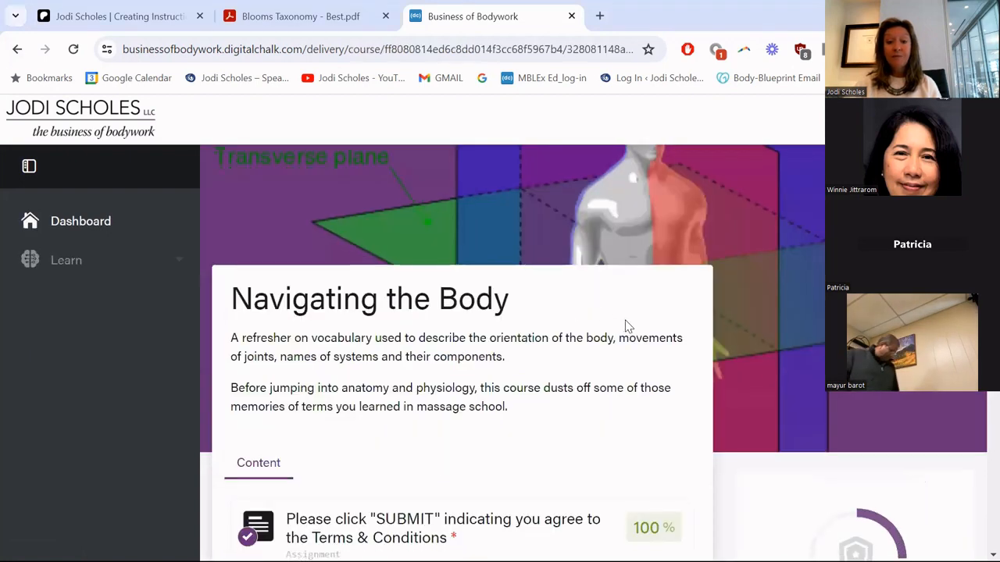
scroll(down, 3)
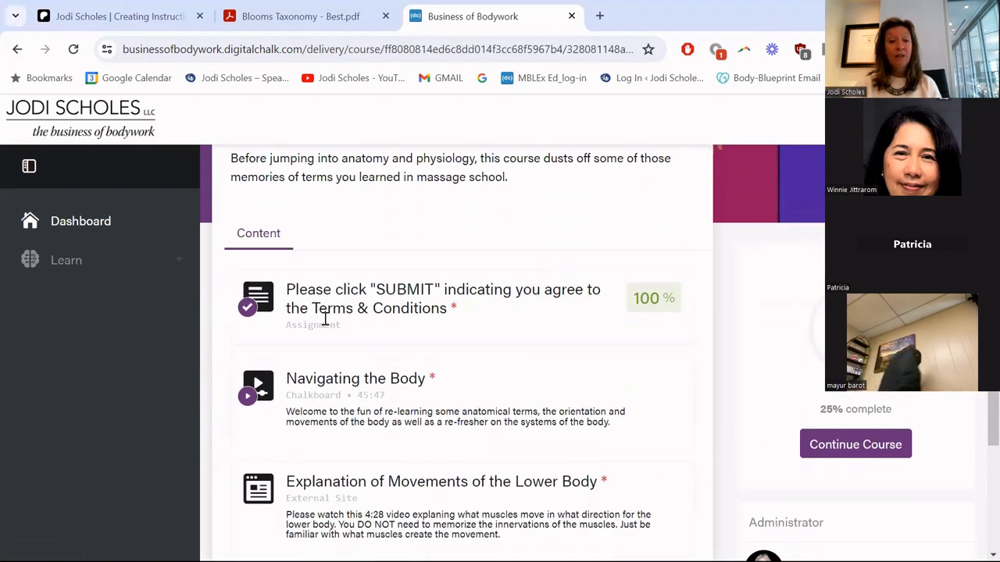
scroll(down, 3)
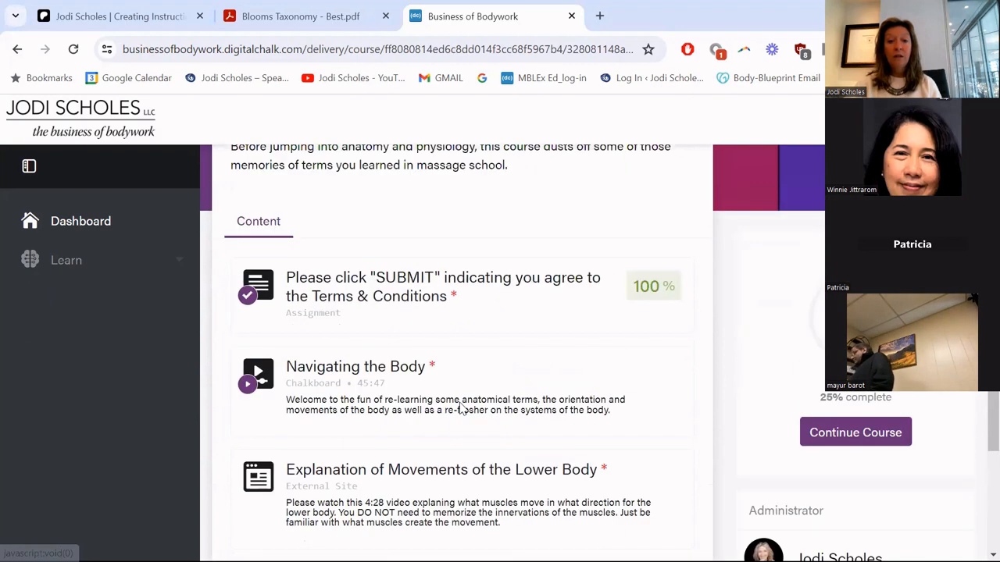
scroll(down, 3)
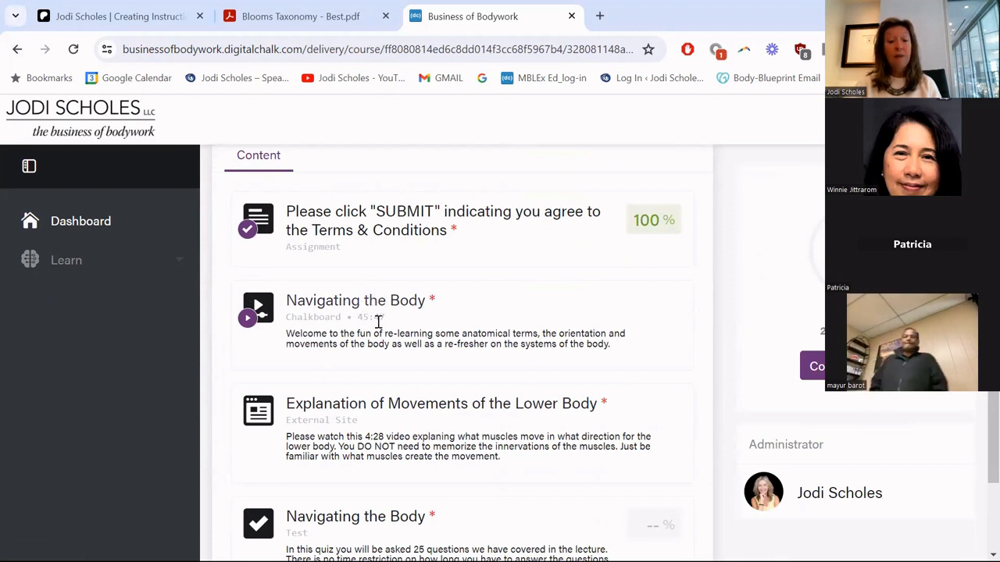
scroll(down, 3)
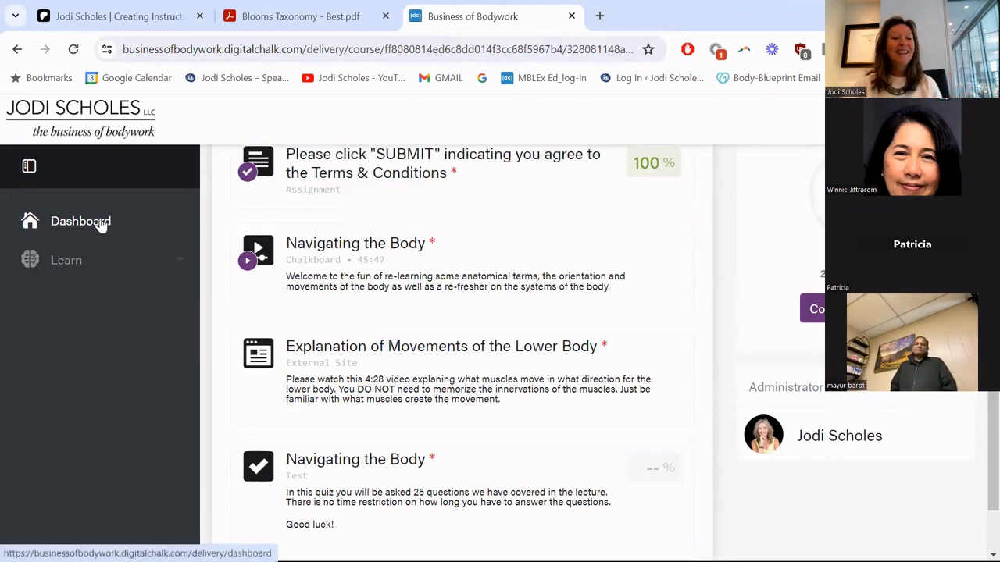
Return to the Dashboard and scroll through the current course cards and progress percentages.
click(80, 221)
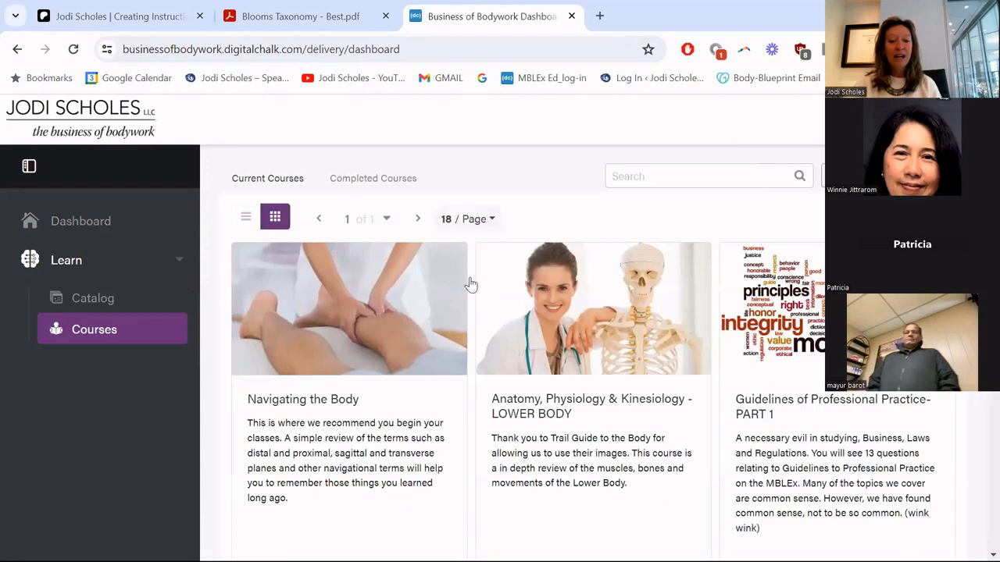
scroll(down, 3)
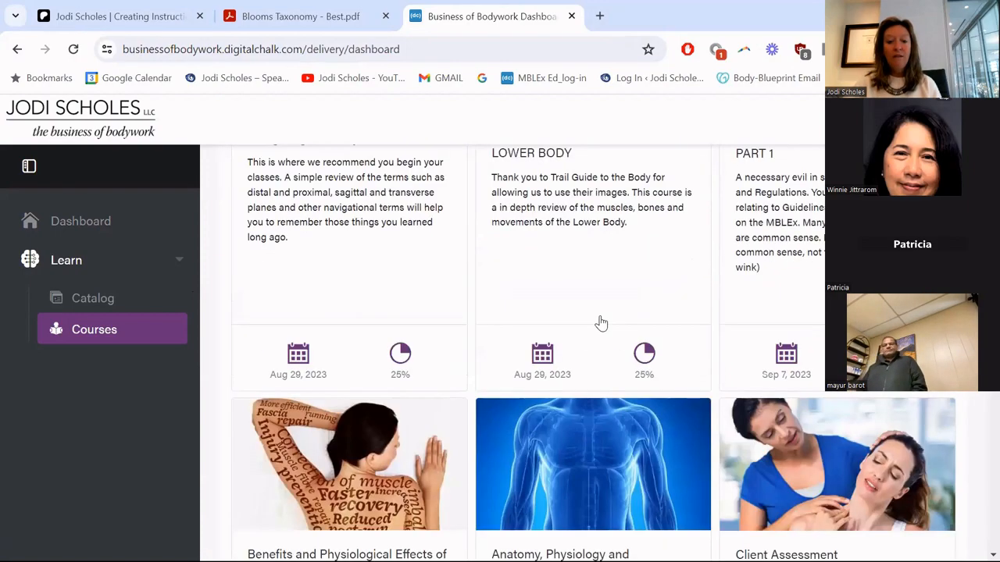
scroll(up, 3)
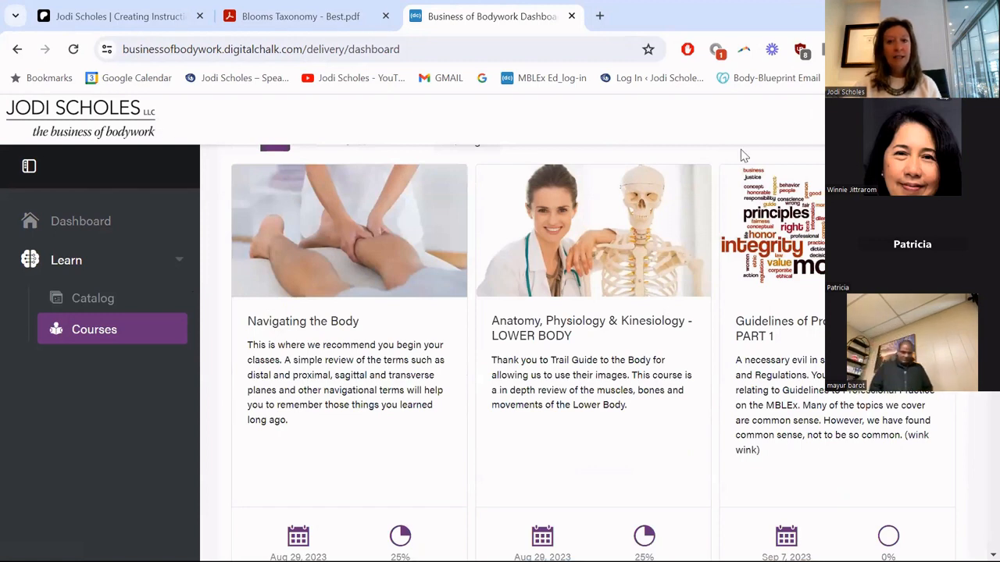
scroll(down, 3)
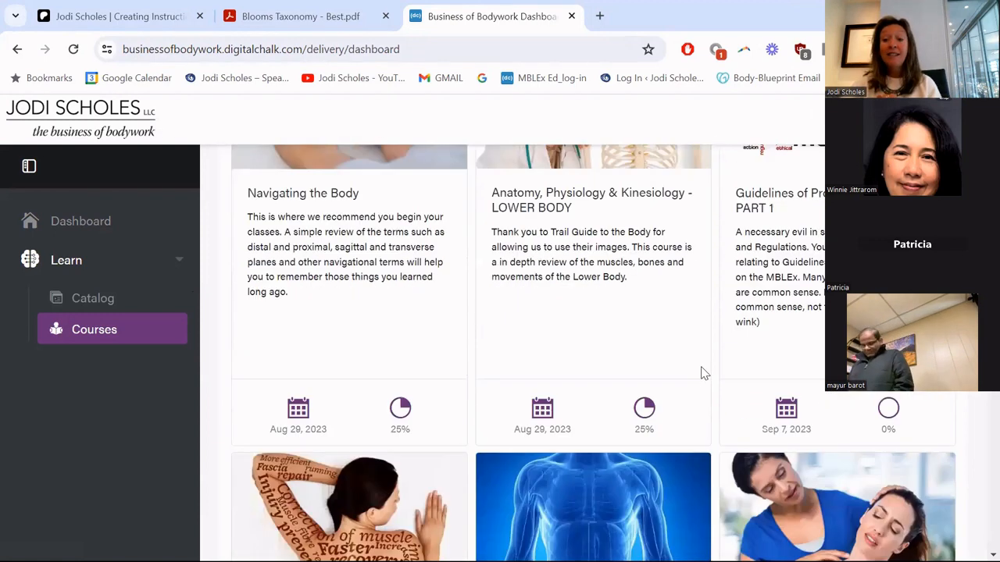
scroll(down, 3)
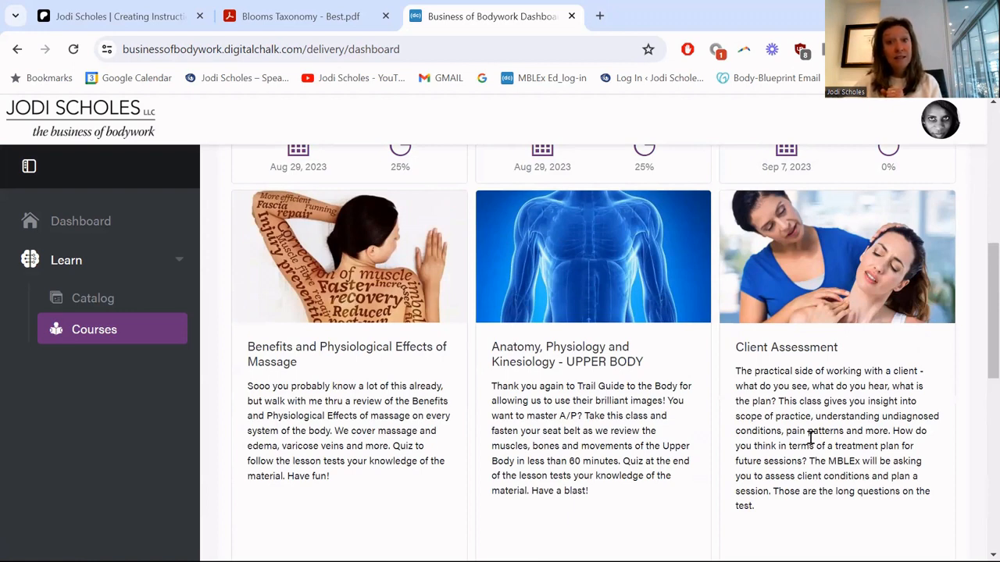
mouse_move(888, 148)
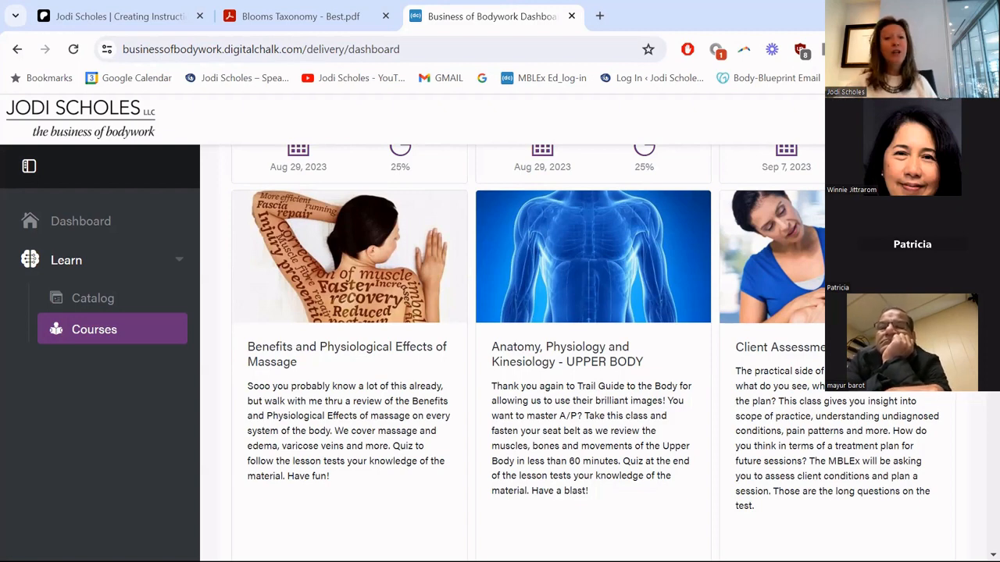
mouse_move(627, 311)
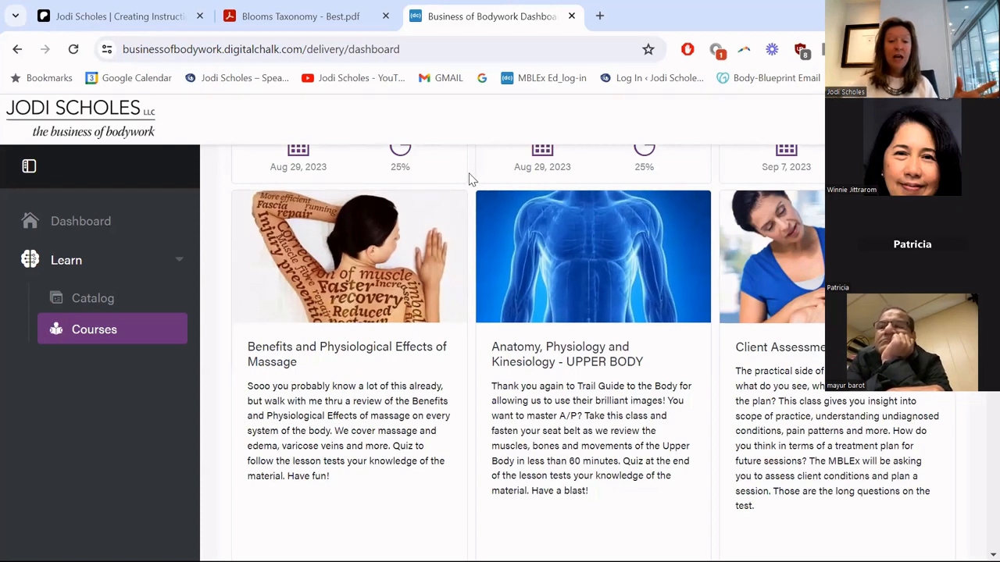
mouse_move(449, 209)
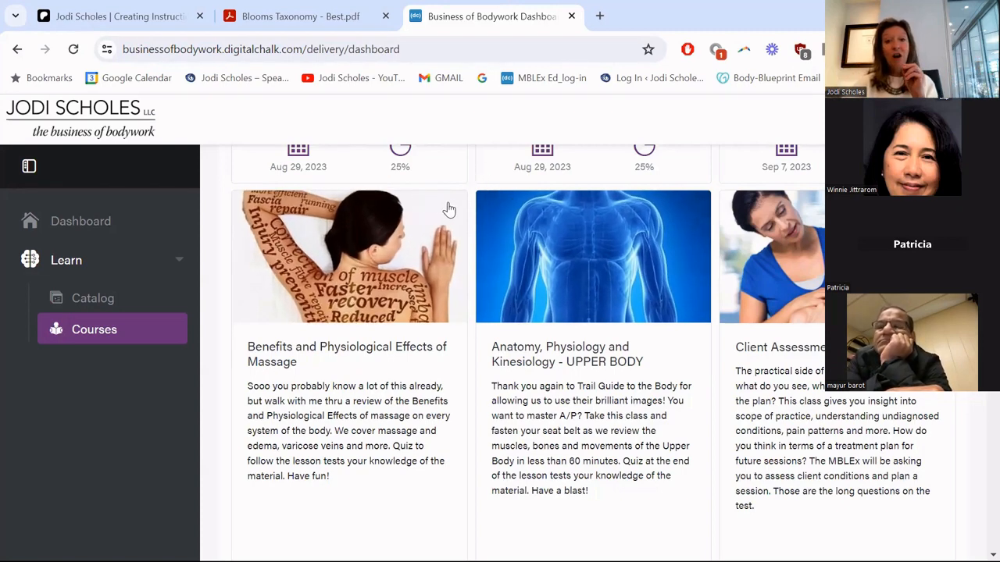
mouse_move(470, 160)
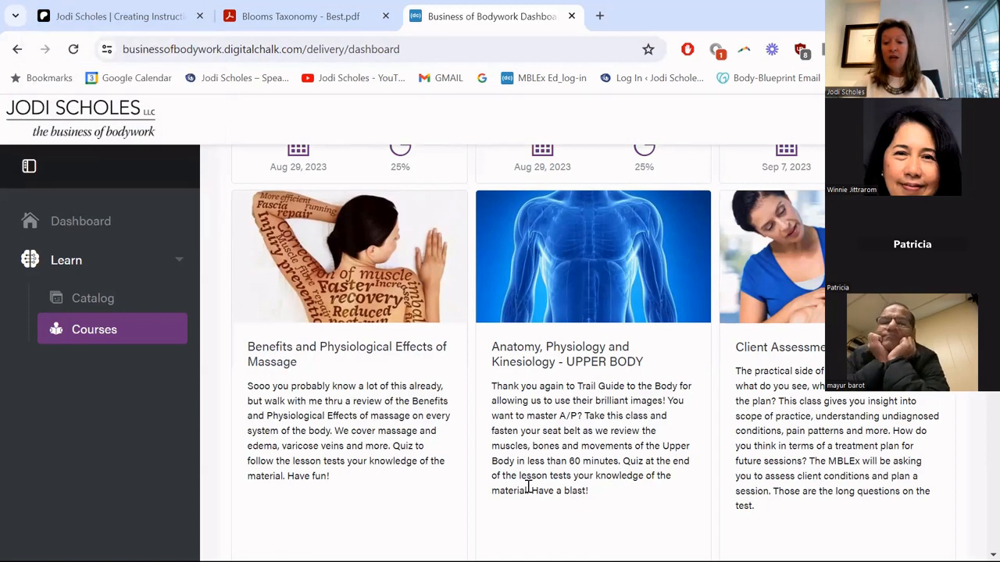
Switch the browser to Jodi Scholes's Patreon creator page.
click(117, 15)
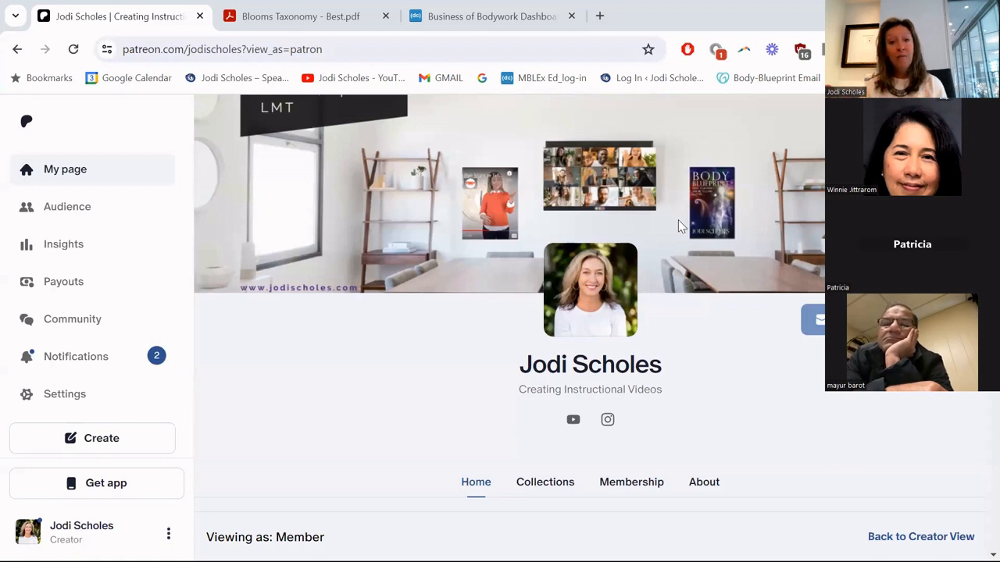
scroll(down, 3)
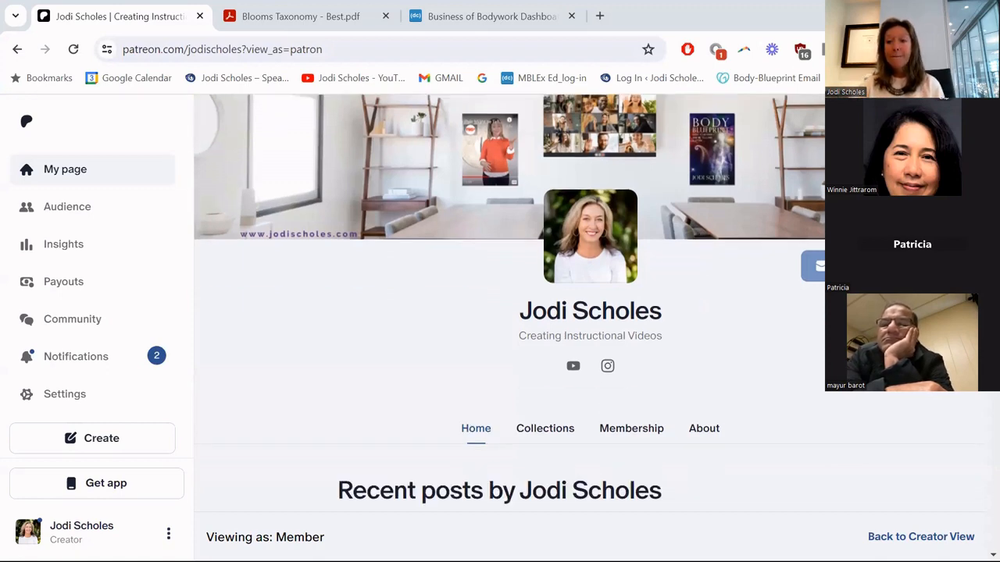
scroll(down, 3)
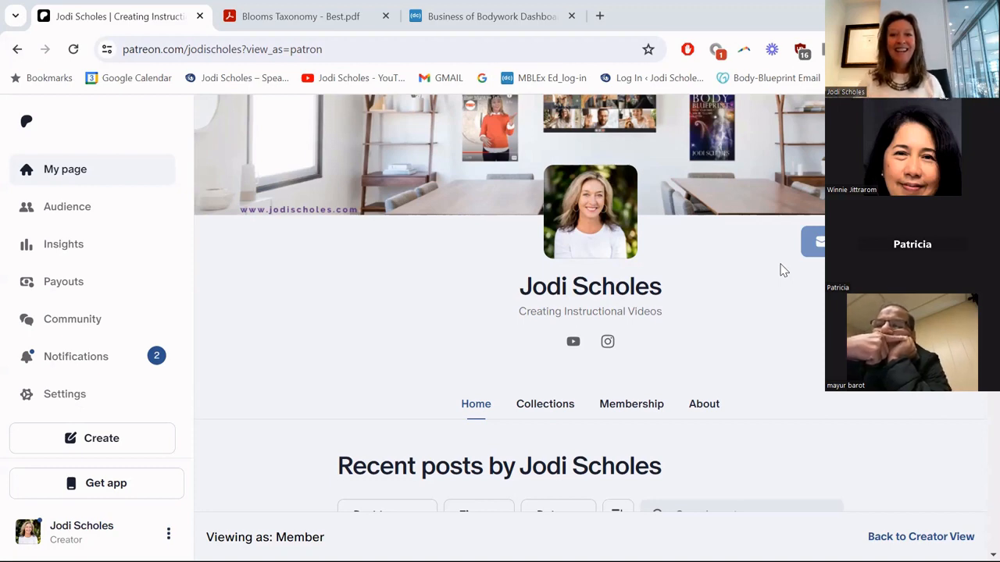
mouse_move(547, 130)
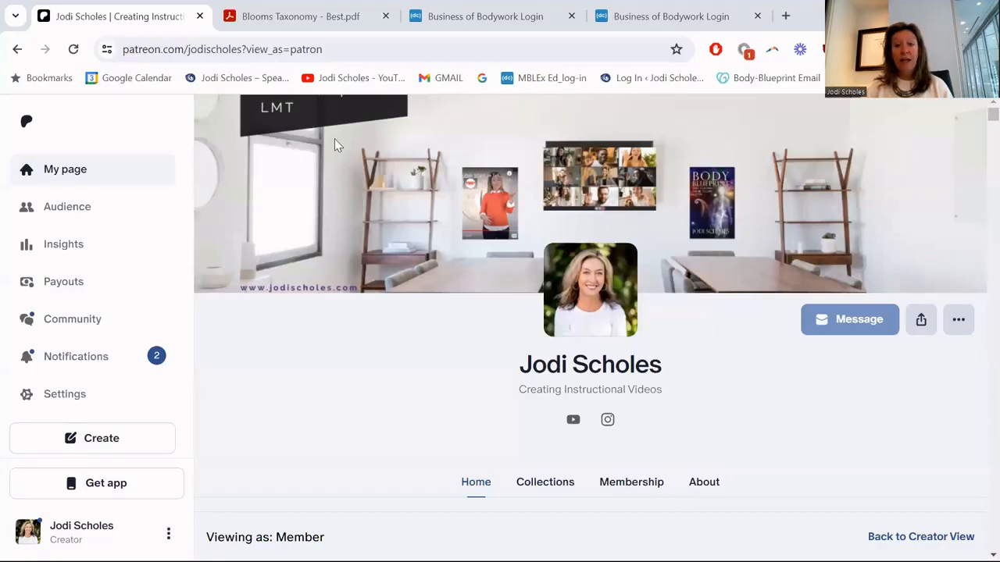
Scroll to Recent posts and put the cursor in the Search posts box.
scroll(down, 3)
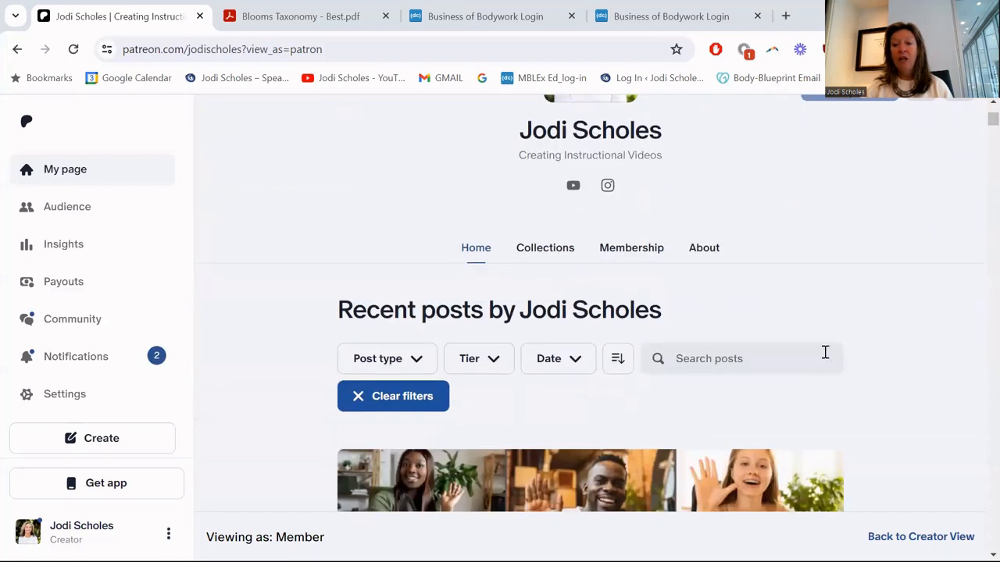
click(741, 358)
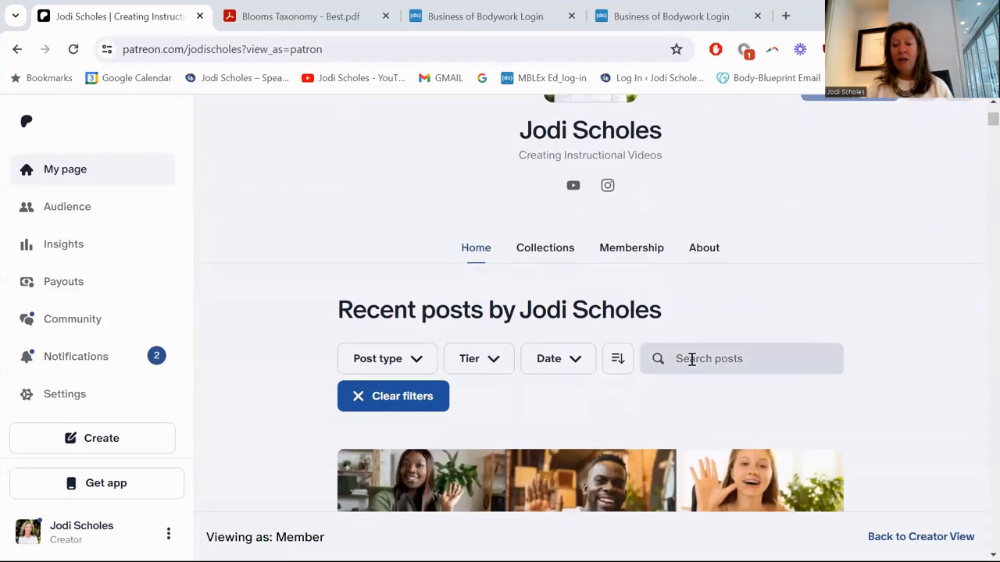
click(740, 358)
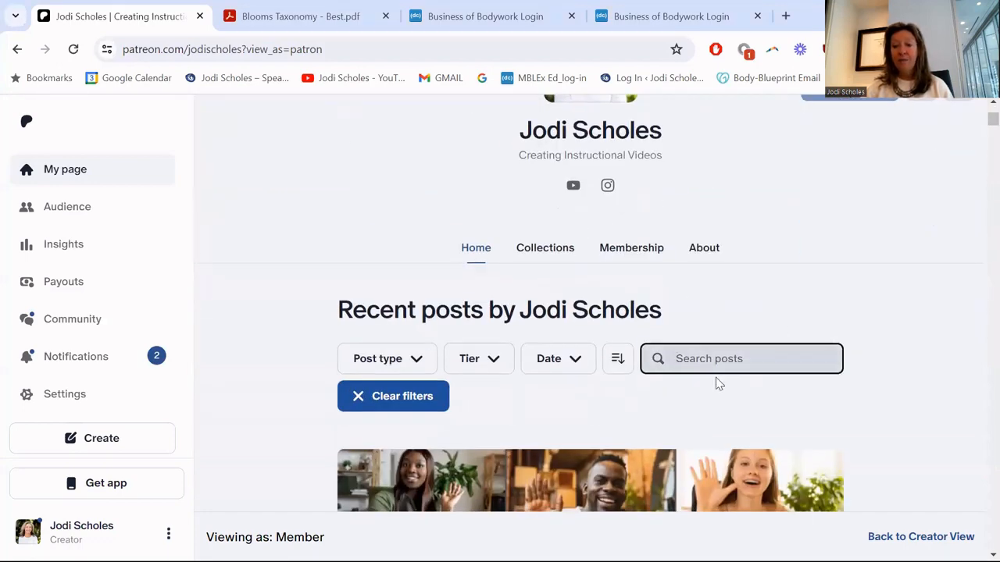
click(741, 358)
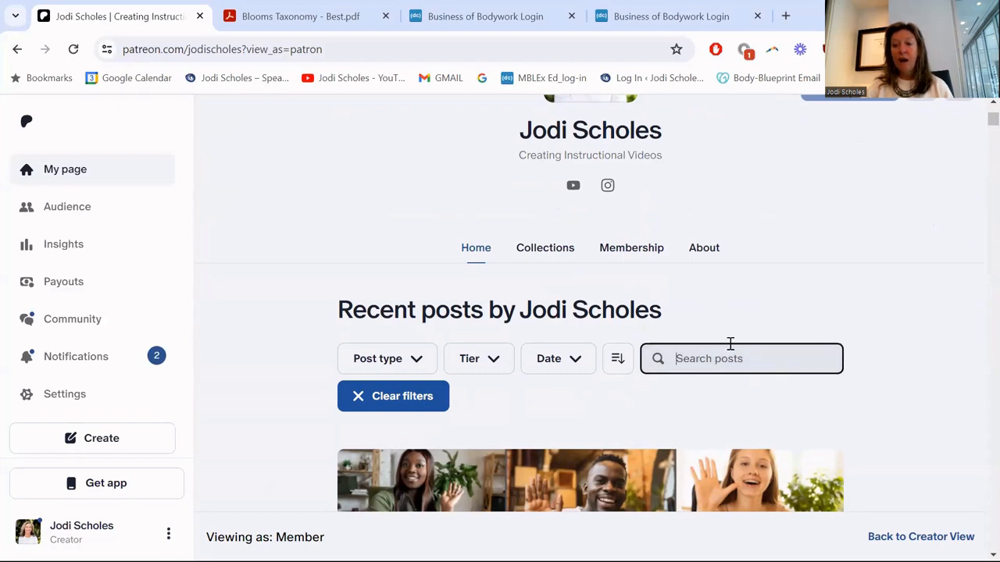
scroll(down, 3)
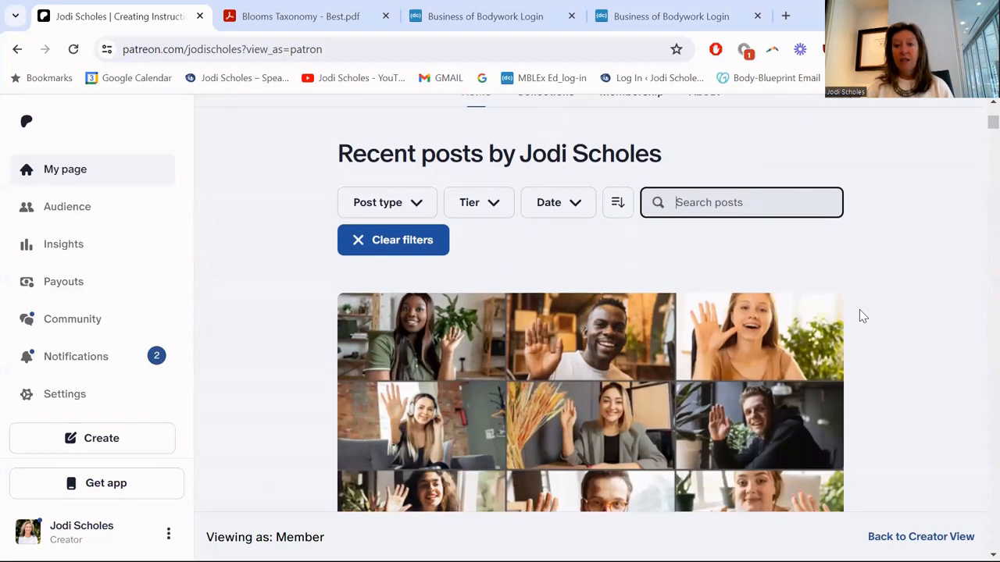
scroll(down, 3)
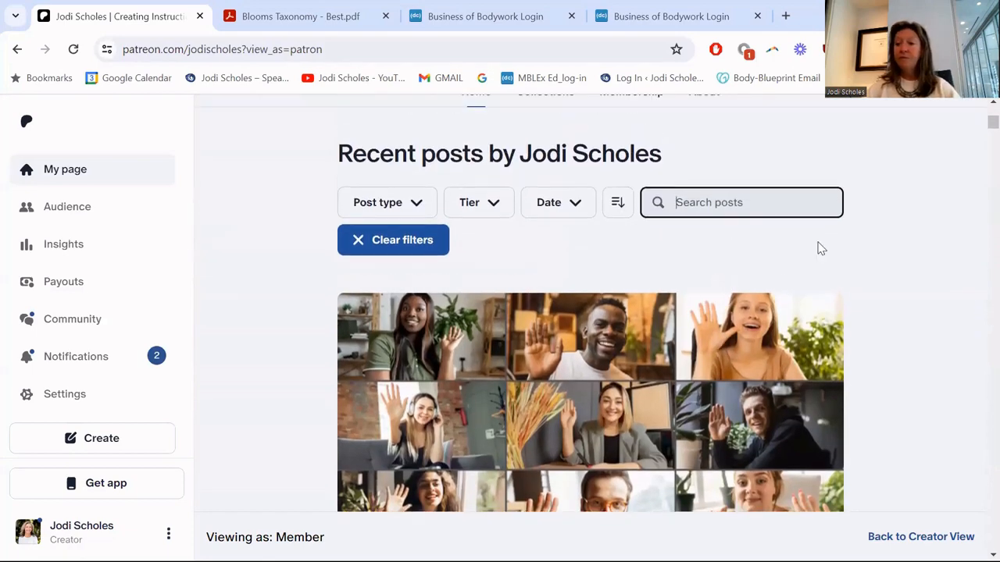
click(740, 203)
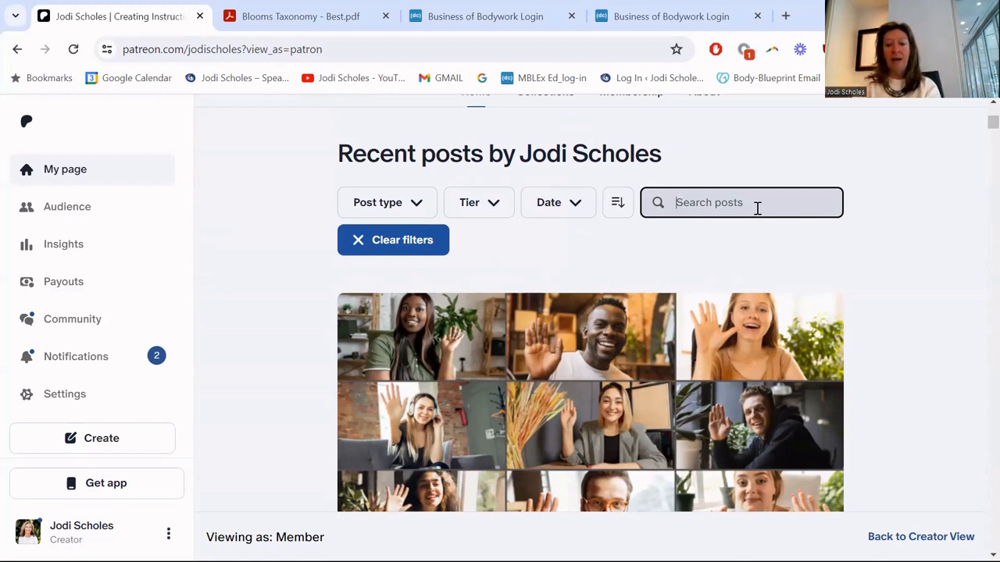
Search the creator's posts for 'navig' and scroll through the Navigating the Body results.
text(navigating)
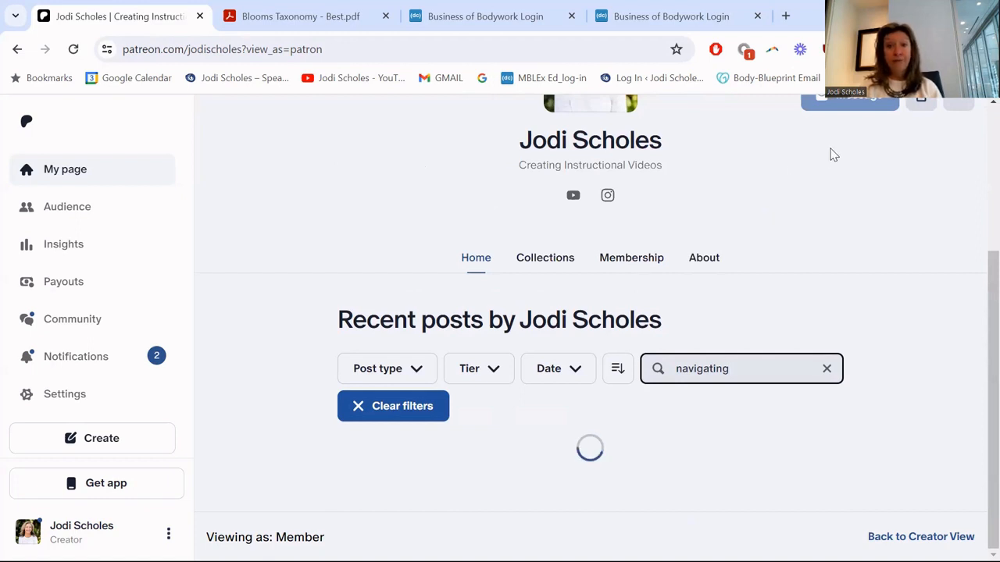
scroll(down, 3)
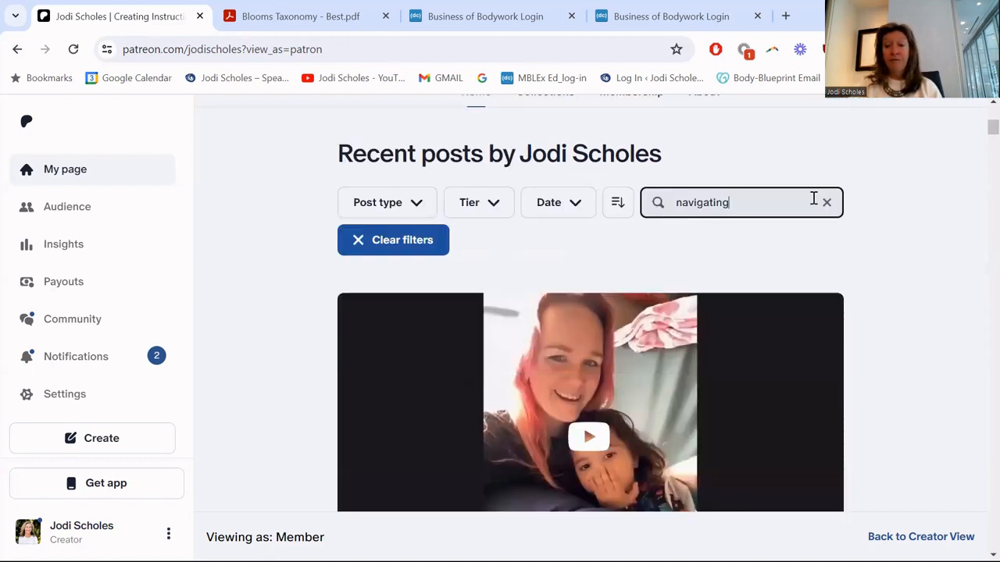
scroll(down, 3)
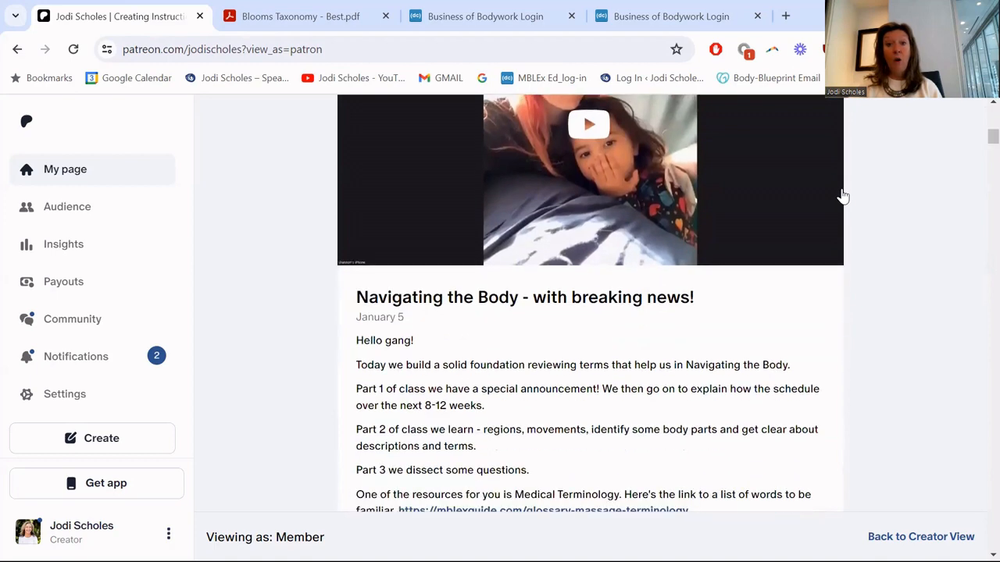
scroll(down, 3)
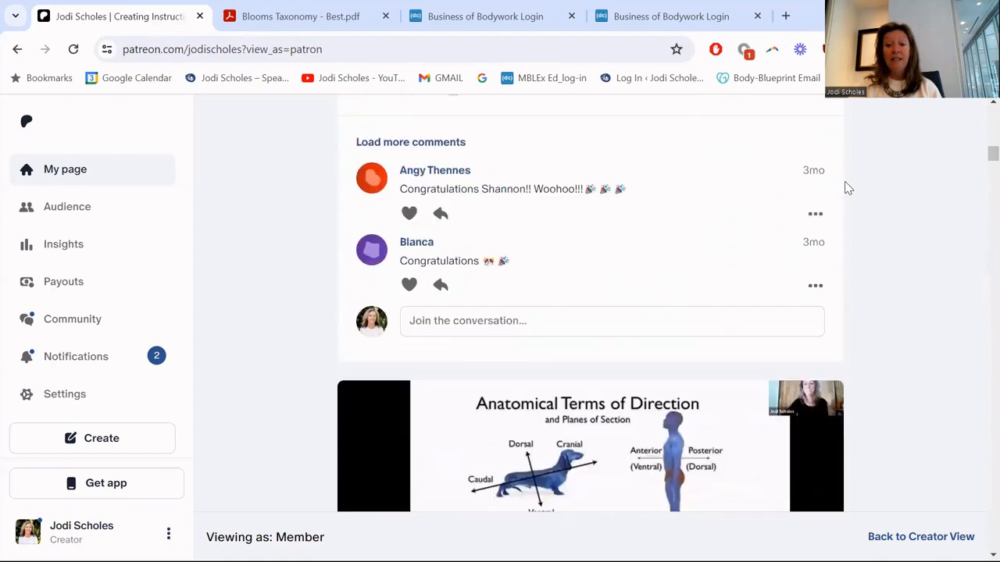
scroll(down, 3)
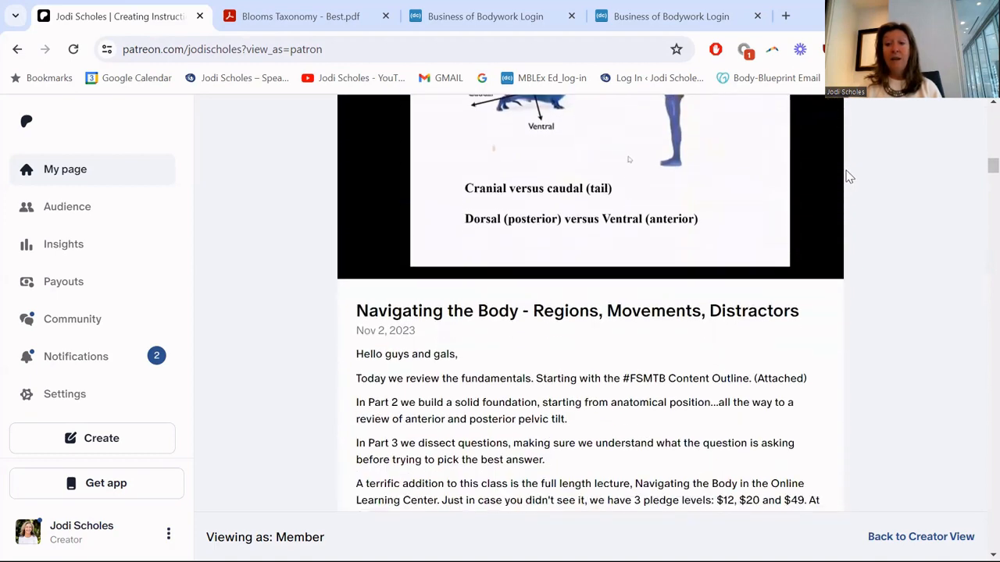
scroll(down, 3)
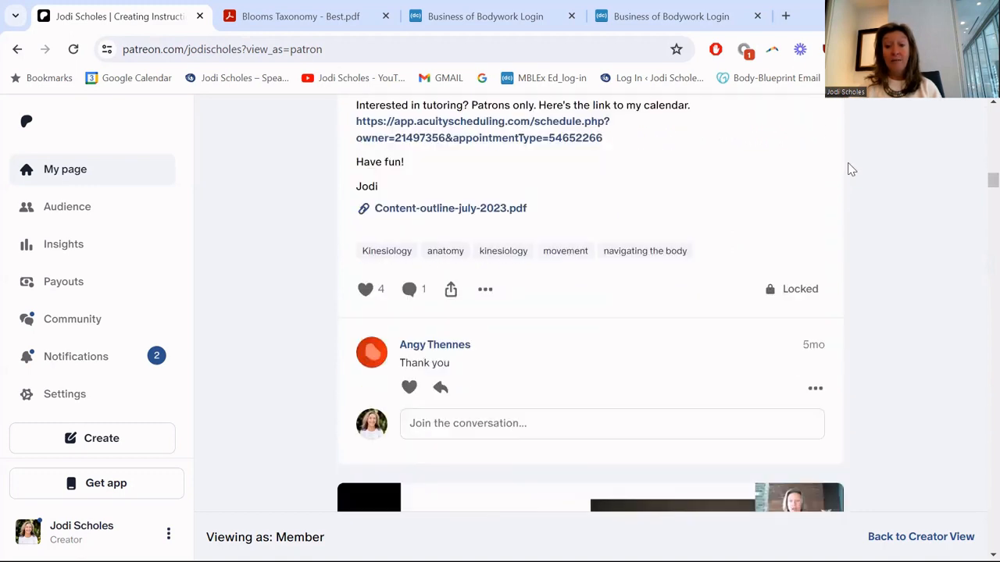
Continue scrolling the 'navigating' results down to the MBLEx congratulations post.
scroll(down, 3)
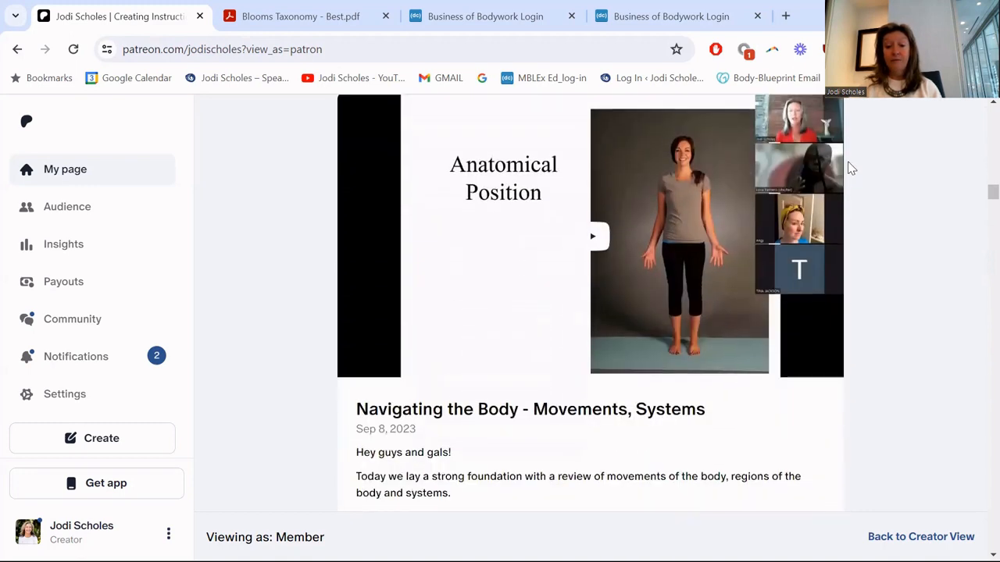
scroll(down, 3)
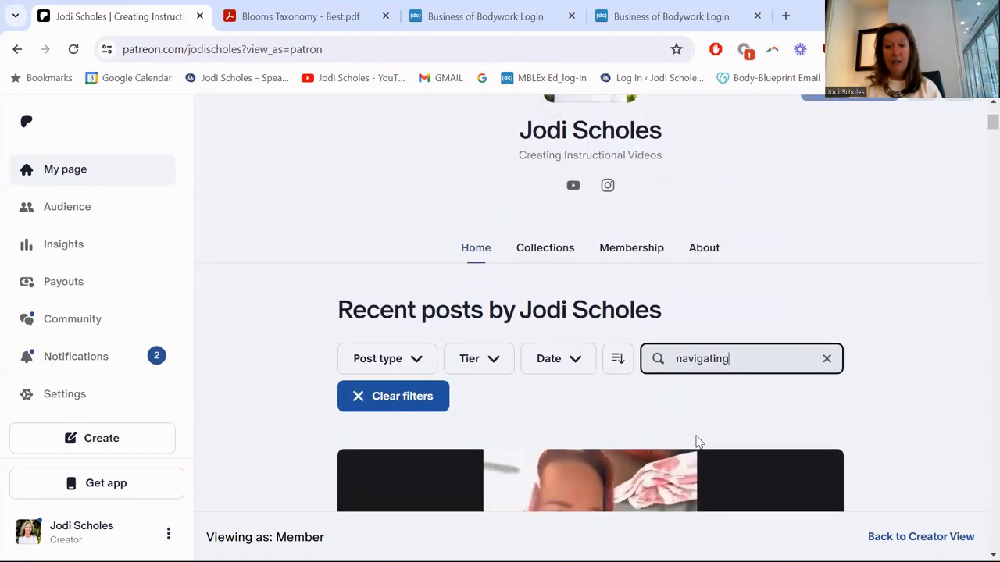
scroll(down, 3)
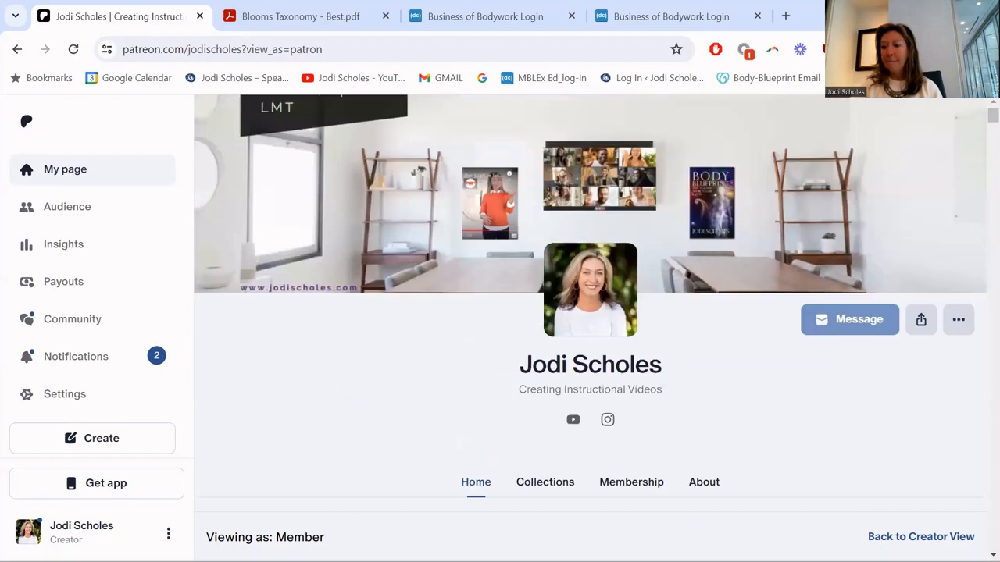
scroll(down, 3)
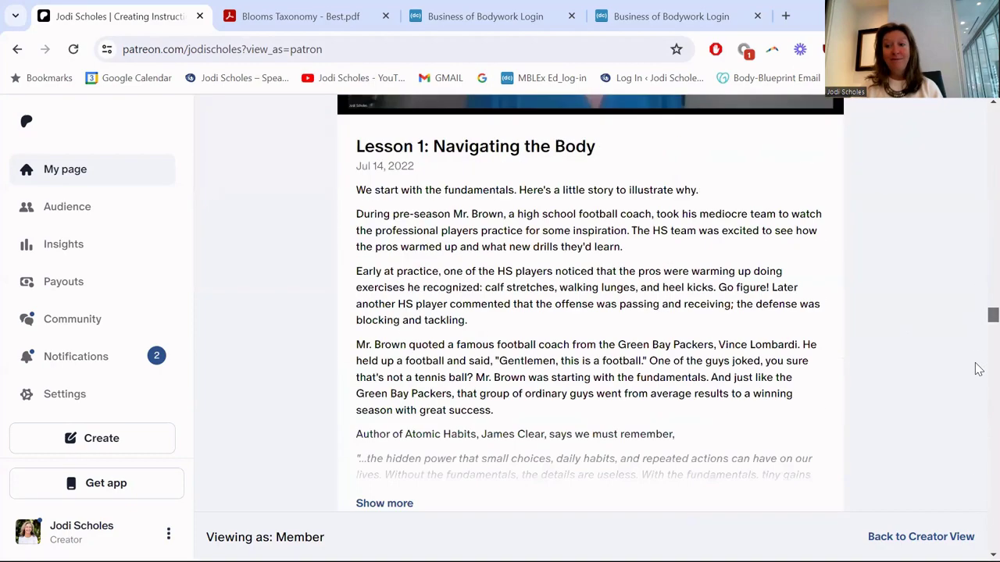
scroll(down, 3)
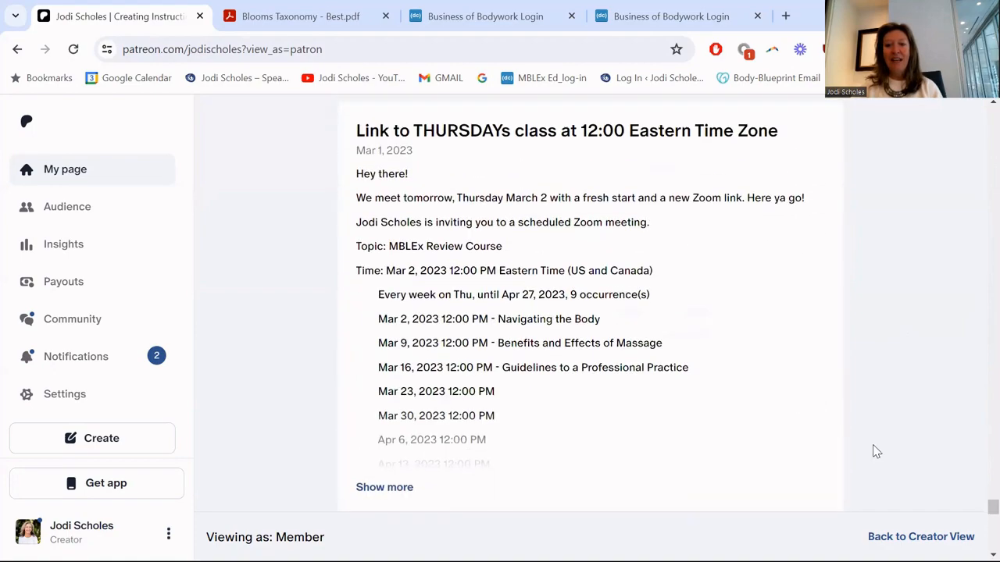
scroll(down, 3)
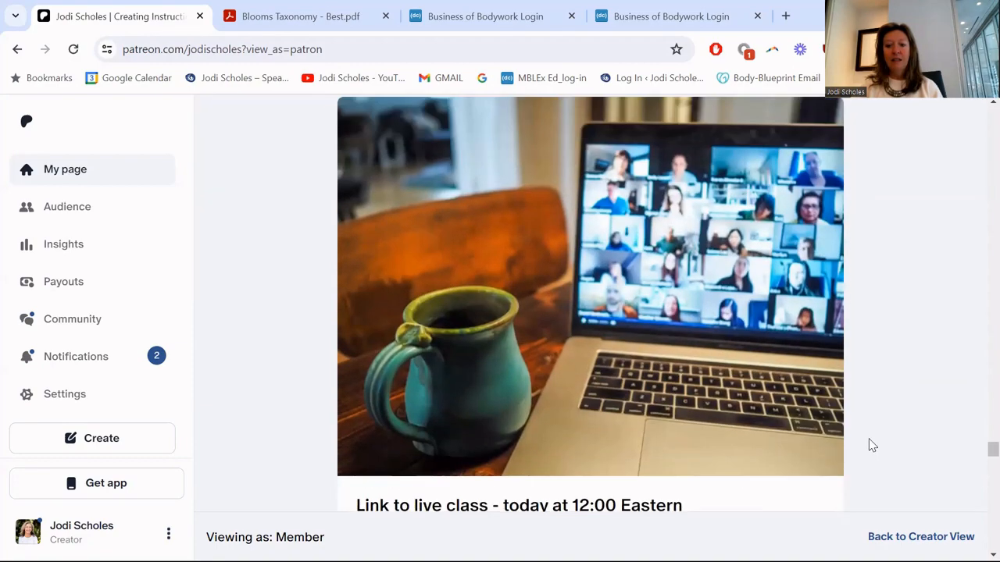
scroll(down, 3)
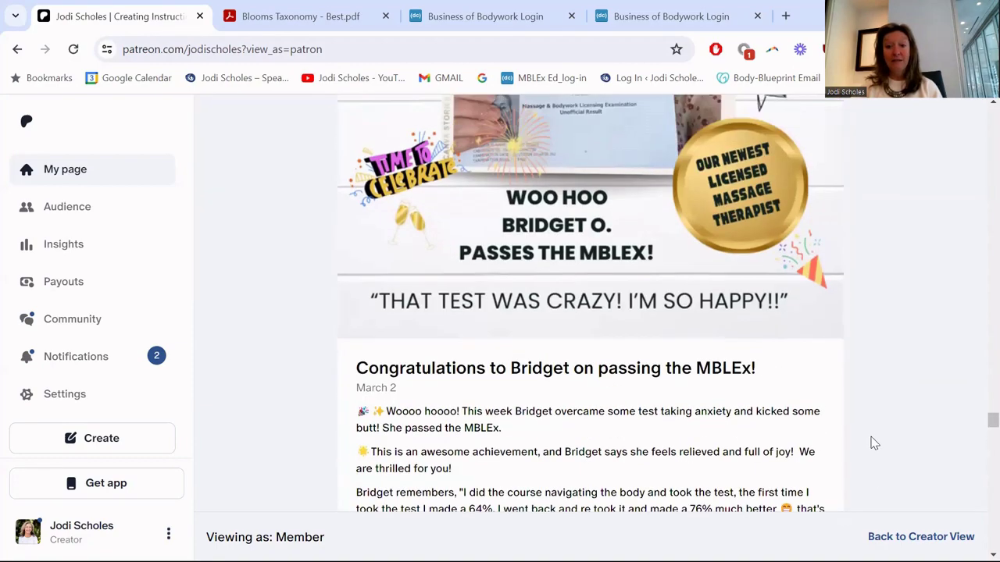
mouse_move(979, 429)
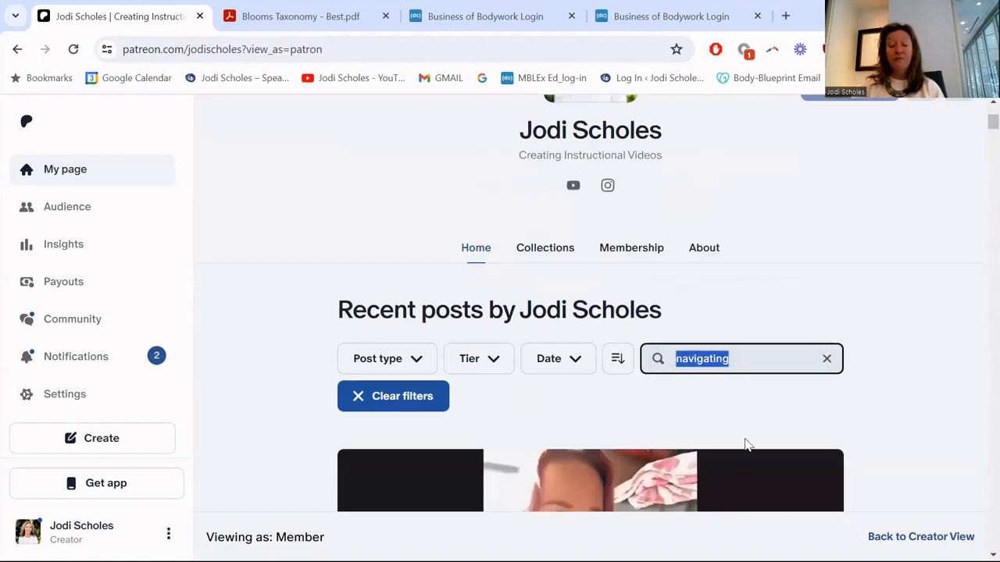
Replace the search term with 'upper body' and scroll to the Axial and Appendicular Skeleton post.
click(826, 358)
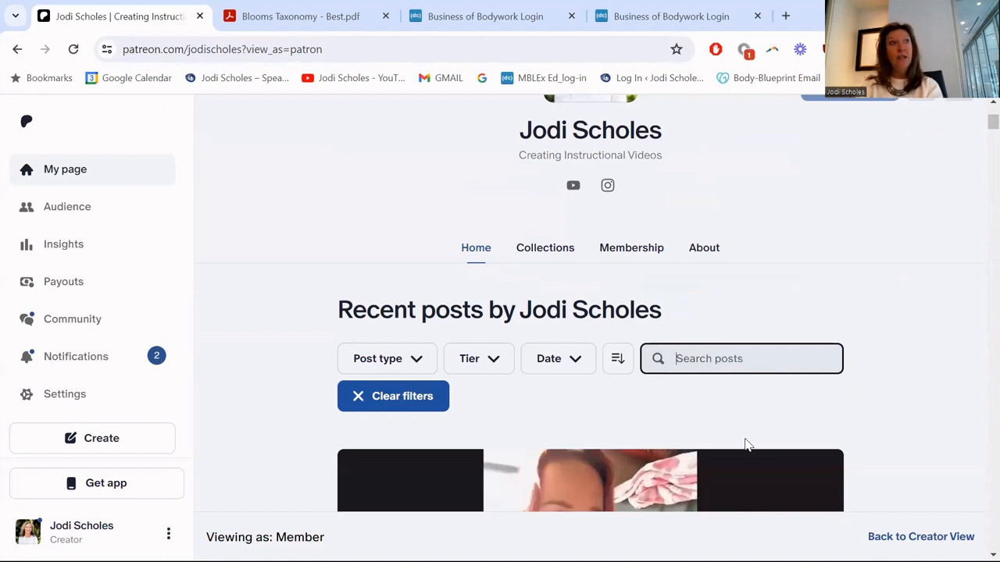
text(upper b)
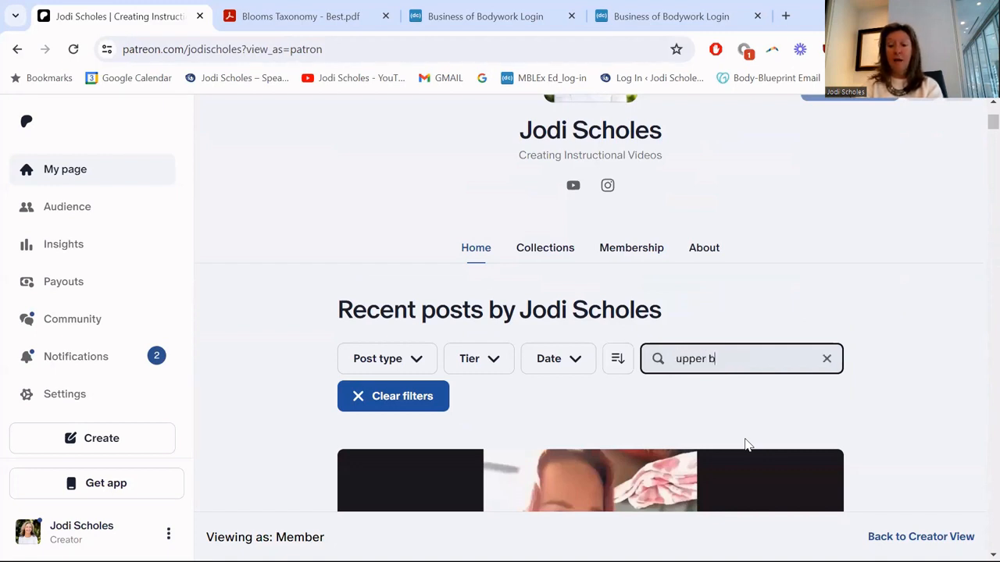
text(ody)
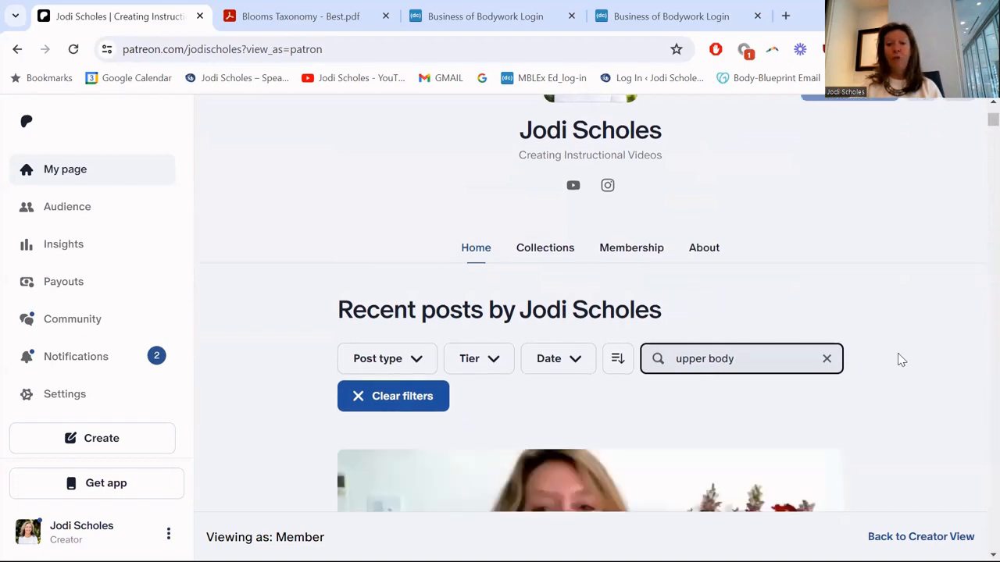
scroll(down, 3)
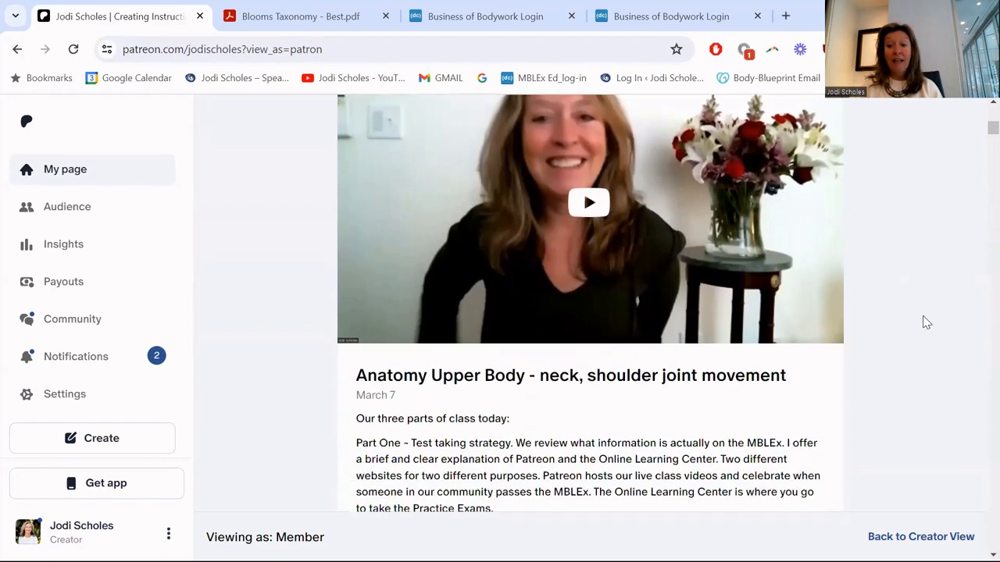
scroll(down, 3)
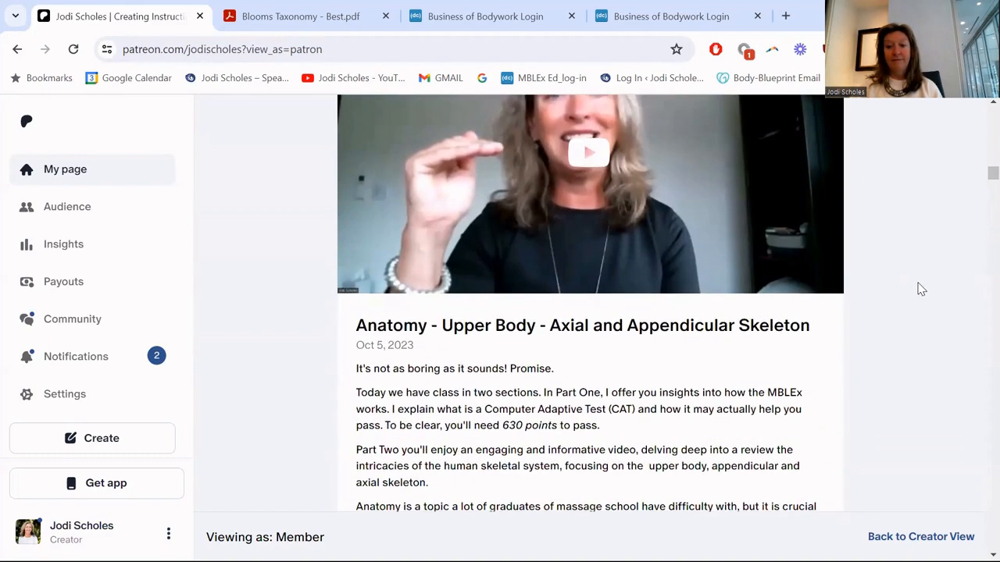
scroll(down, 3)
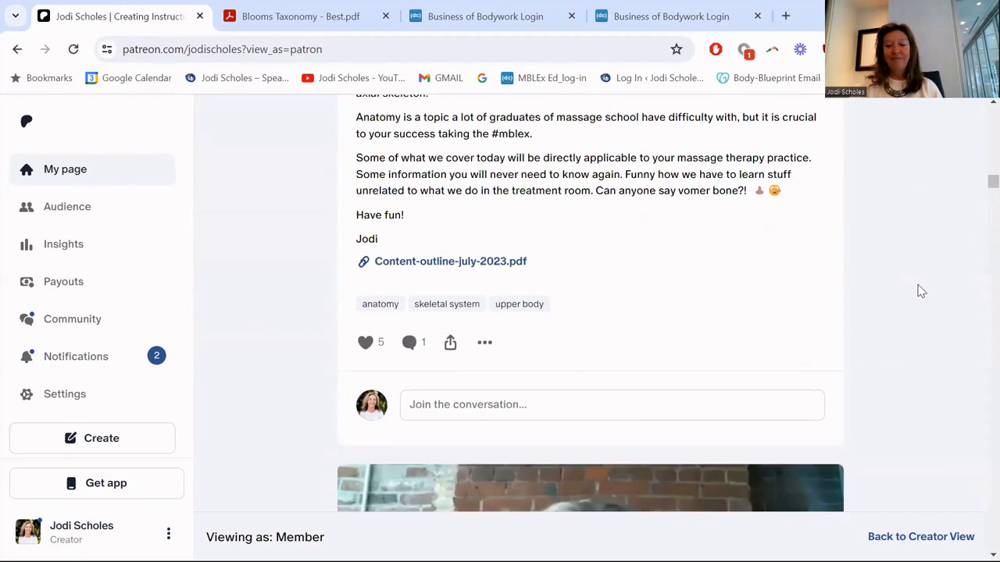